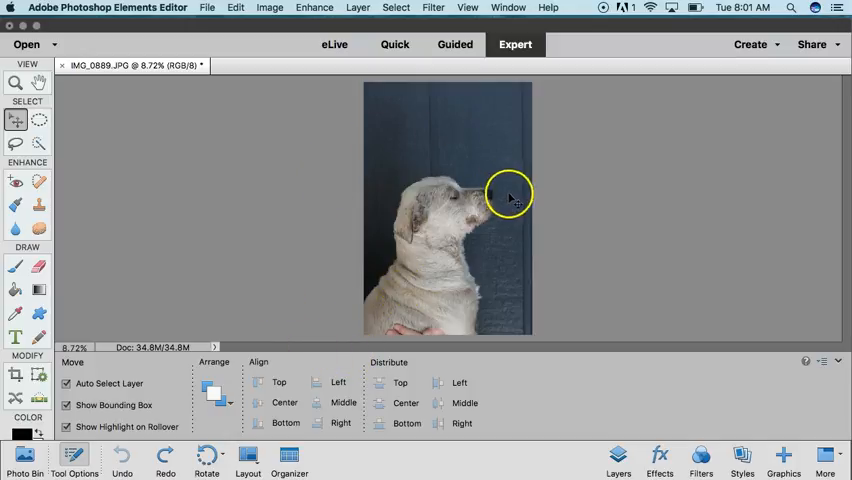
mouse_move(555, 265)
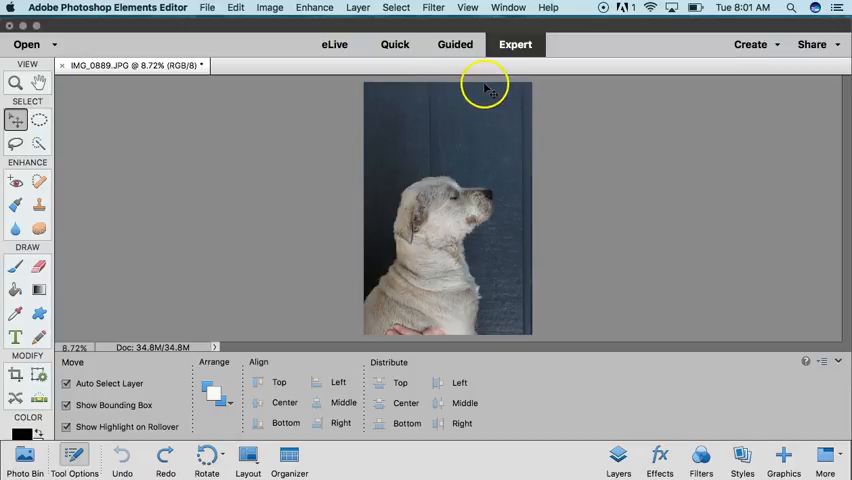
mouse_move(467, 68)
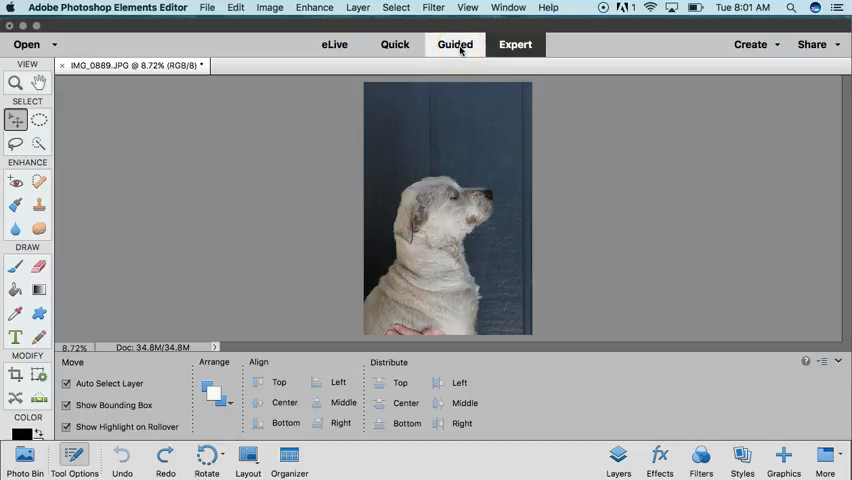
- Open the Line Drawing guided edit from the Guided Black & White category
click(454, 44)
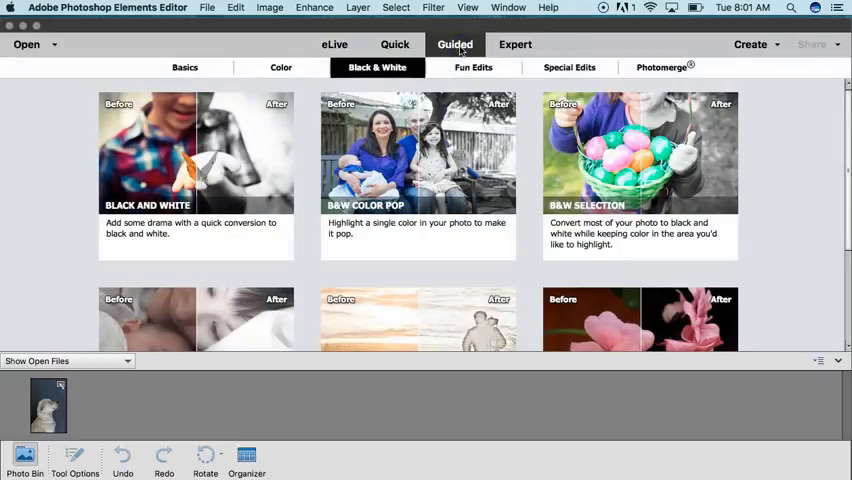
scroll(down, 3)
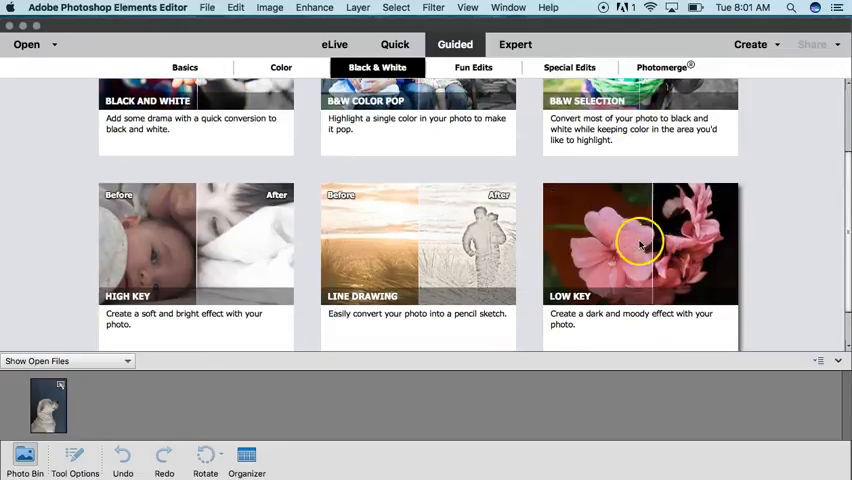
mouse_move(412, 252)
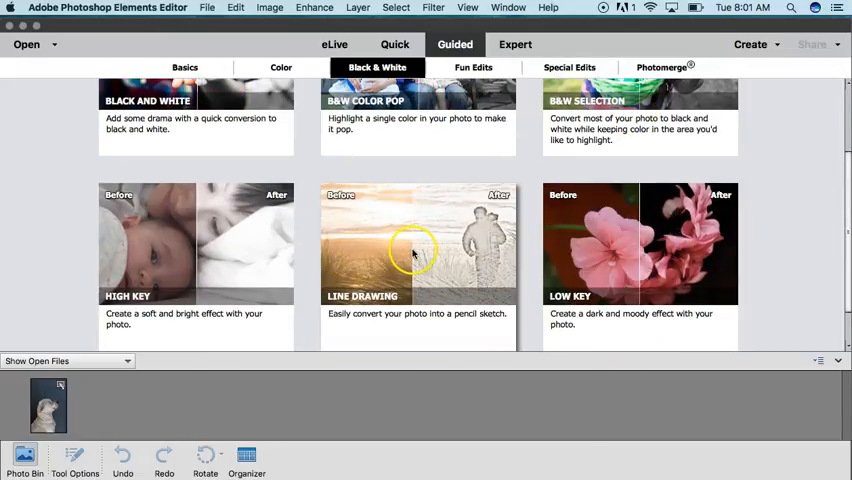
click(416, 243)
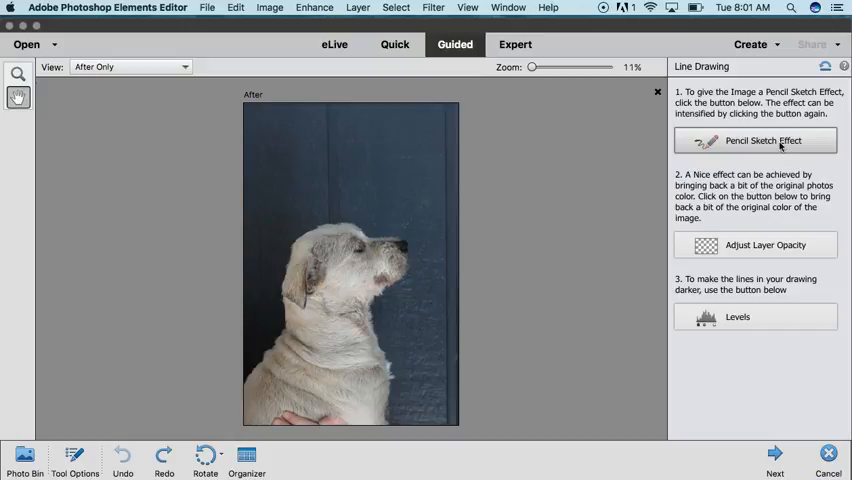
- Apply the Pencil Sketch Effect to the dog photo and finish the guided steps
click(757, 140)
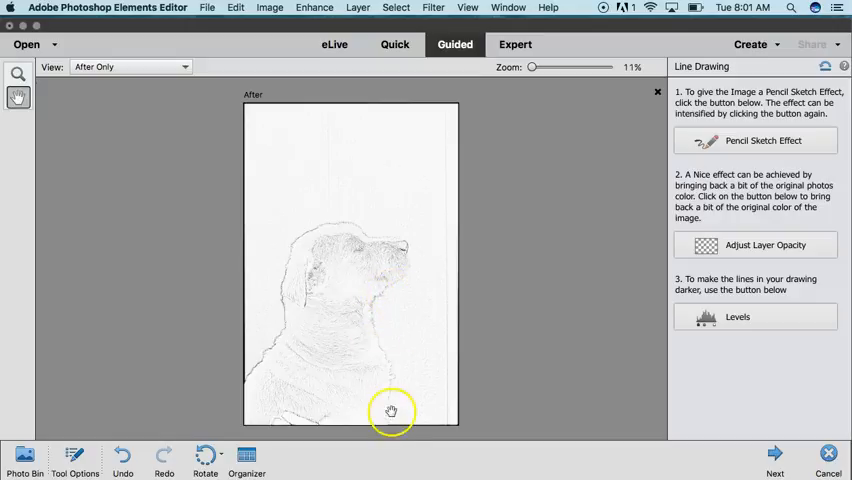
mouse_move(775, 450)
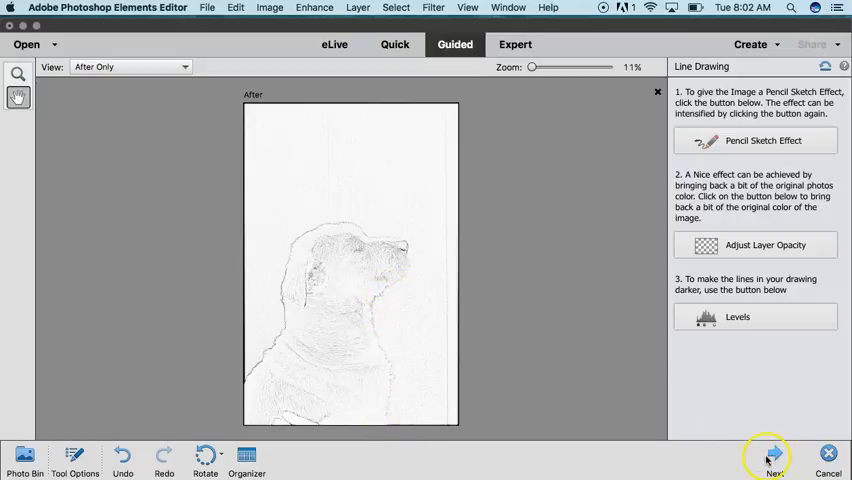
click(763, 457)
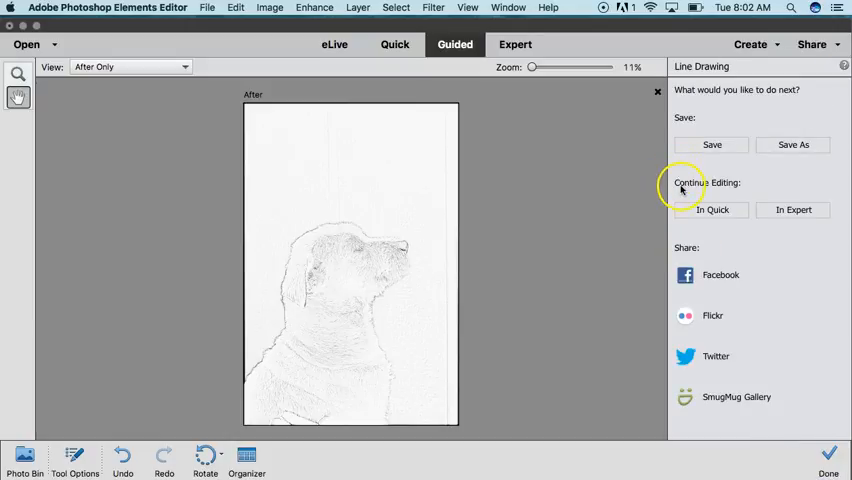
mouse_move(793, 210)
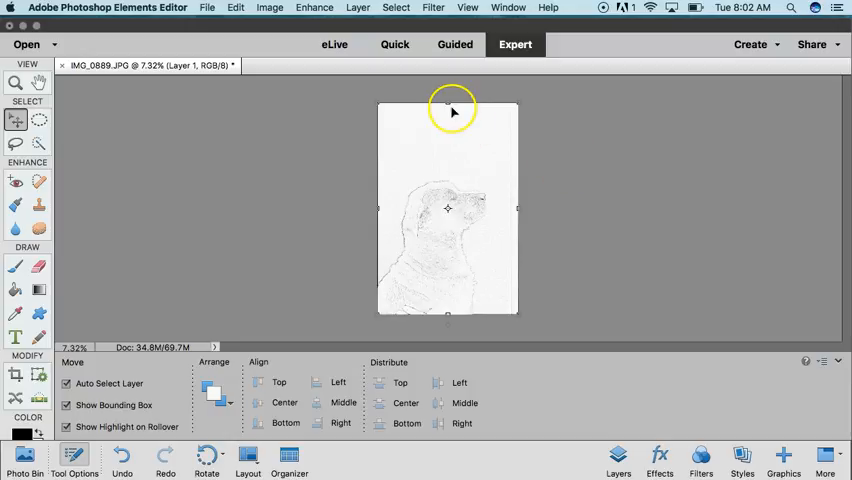
- Flatten the sketch's layers with Layer > Flatten Image
click(358, 8)
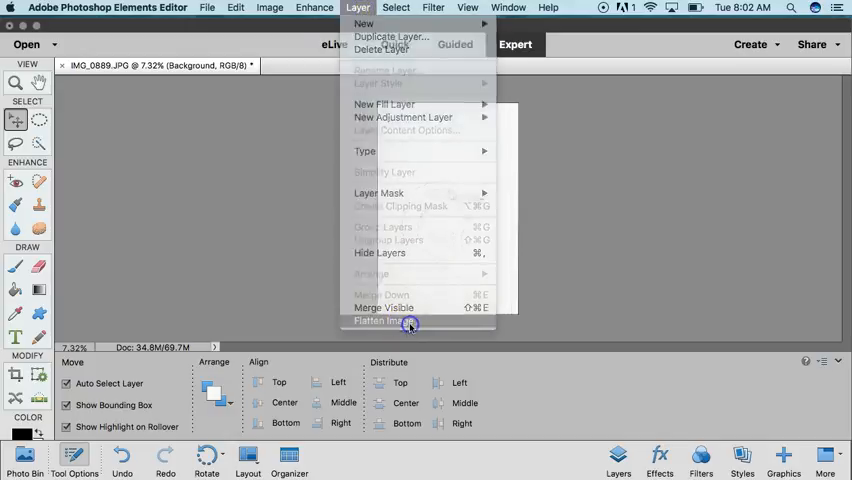
click(383, 321)
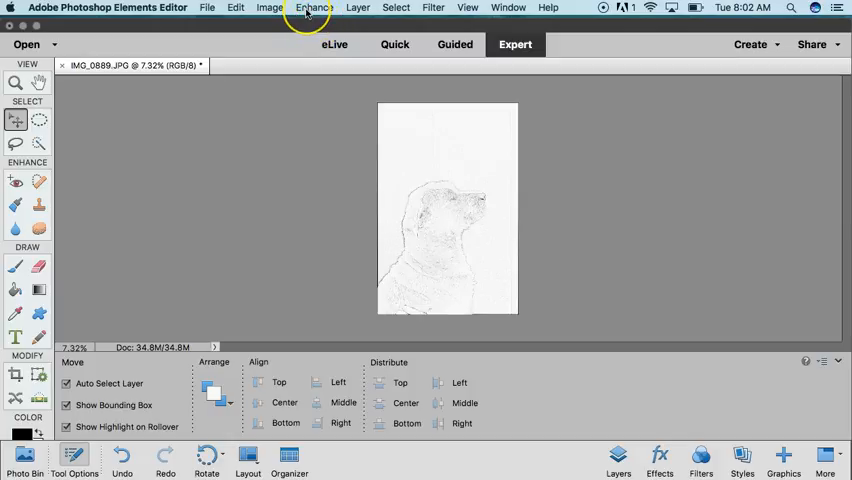
- Apply a Levels adjustment with the black input level raised to 127
click(311, 7)
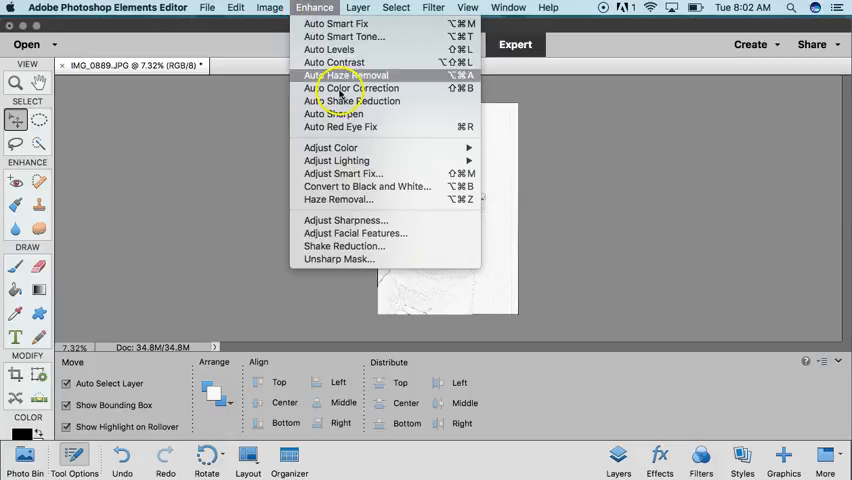
mouse_move(336, 161)
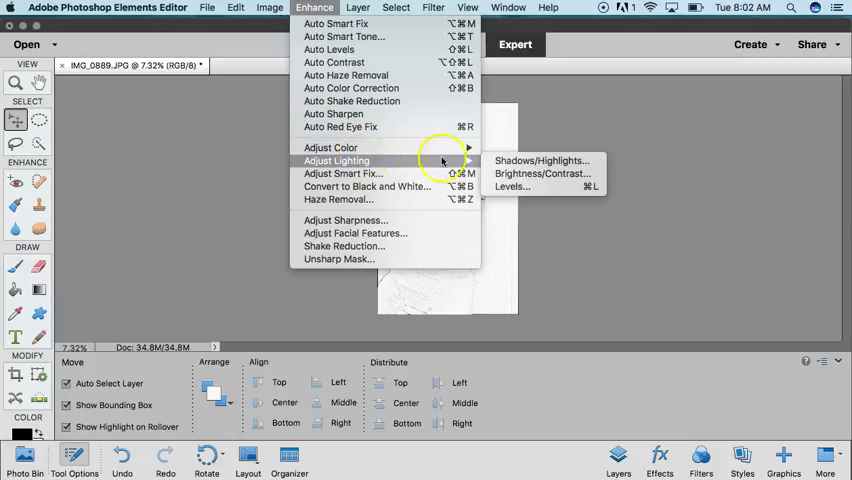
click(513, 186)
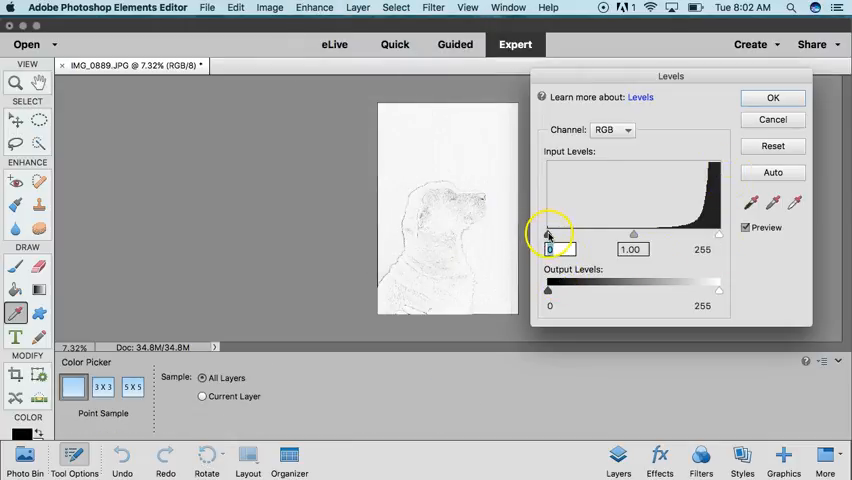
drag(548, 233, 582, 233)
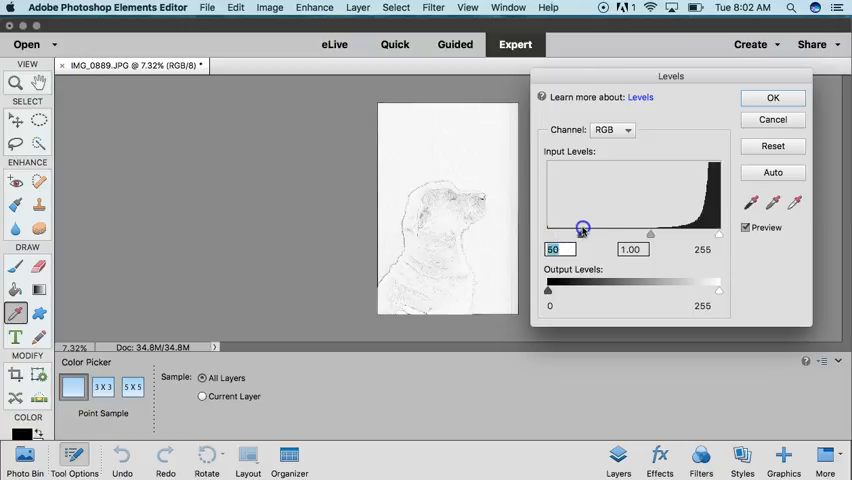
drag(582, 227, 630, 227)
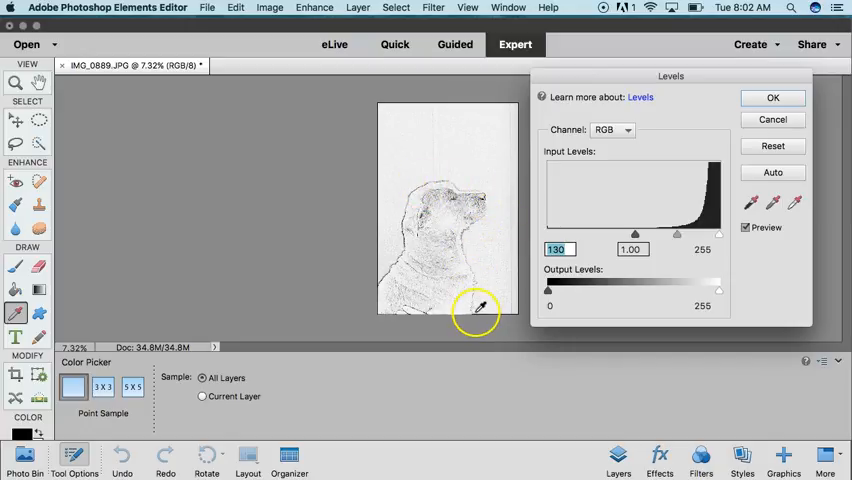
mouse_move(505, 192)
text(127)
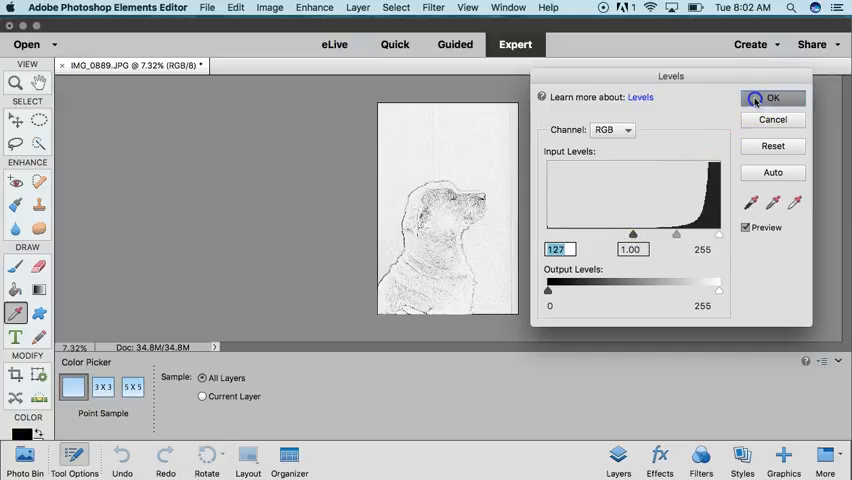
click(758, 98)
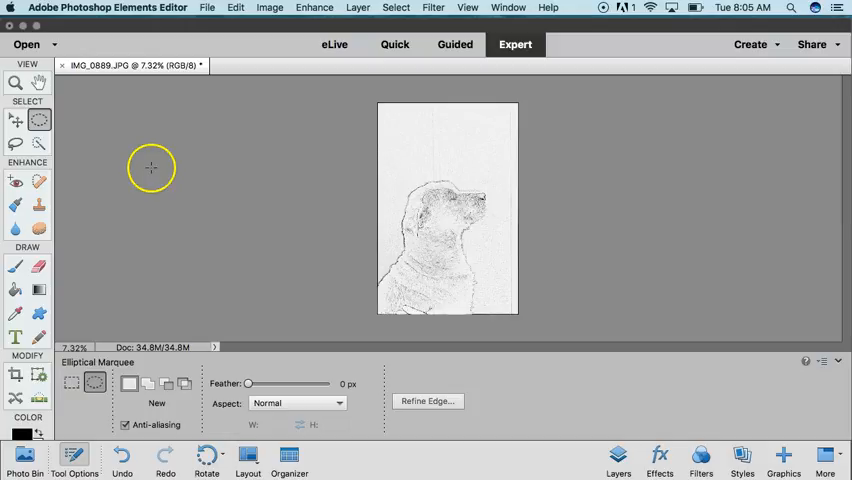
mouse_move(37, 122)
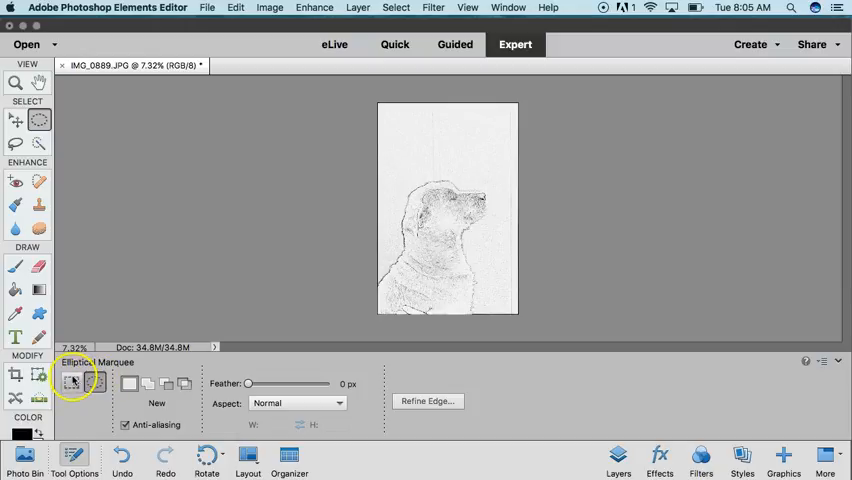
mouse_move(94, 383)
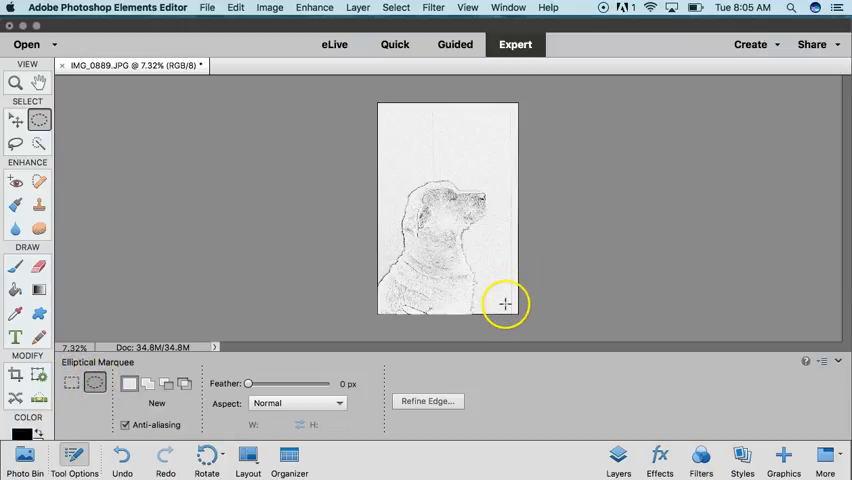
- Draw an elliptical marquee around the dog's head and shoulders, centered on the dog
drag(505, 304, 465, 237)
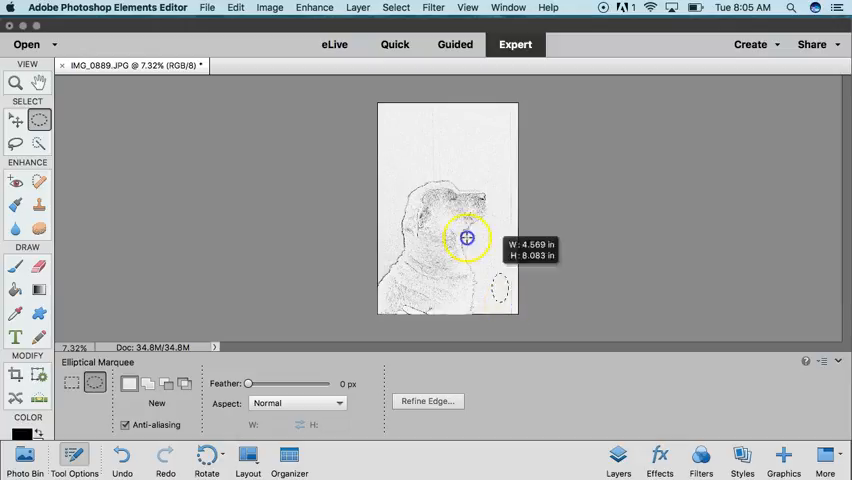
drag(466, 237, 382, 106)
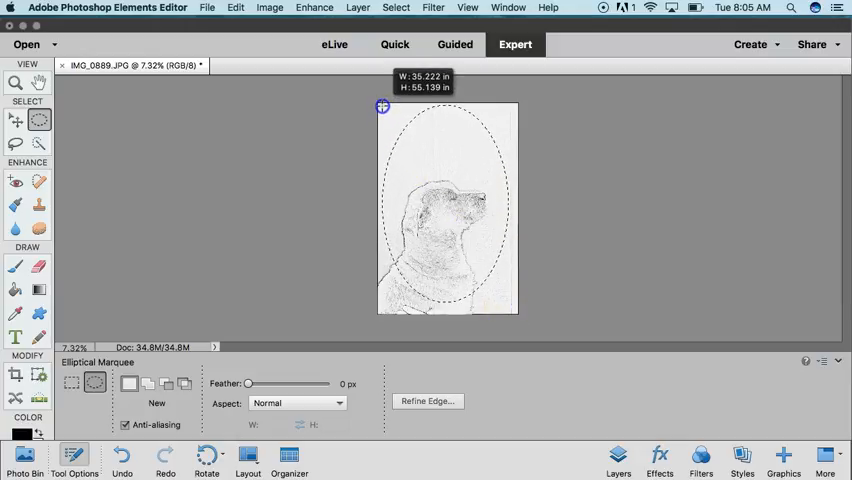
drag(382, 106, 380, 136)
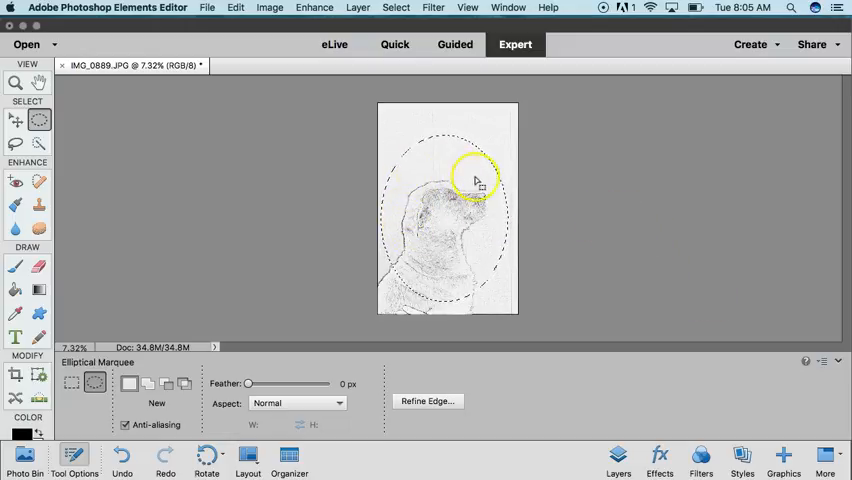
drag(475, 180, 393, 240)
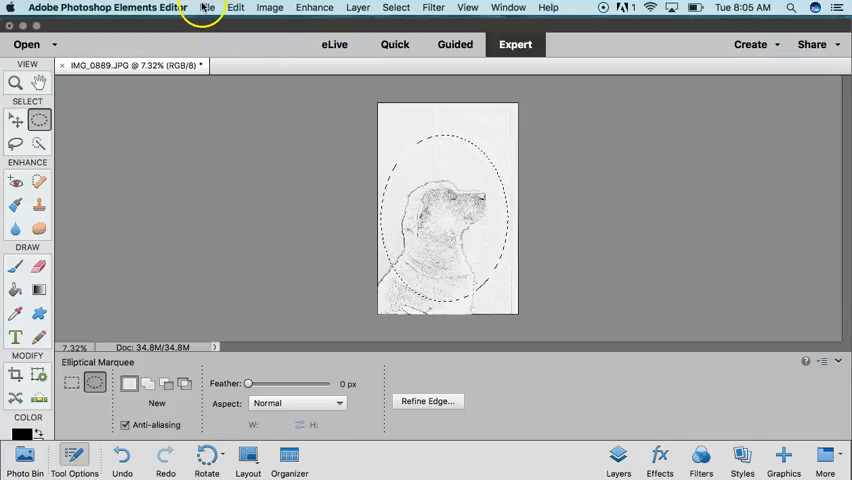
- Create a new blank U.S. Paper Letter document via File > New > Blank File
click(203, 10)
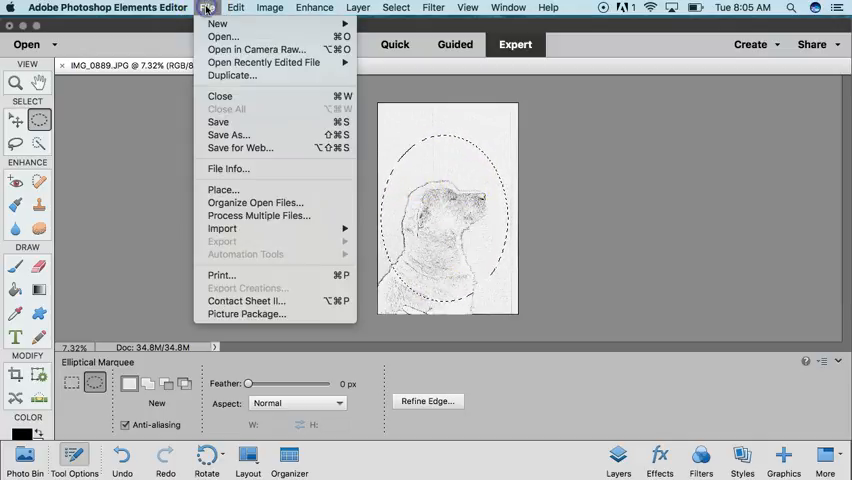
mouse_move(230, 22)
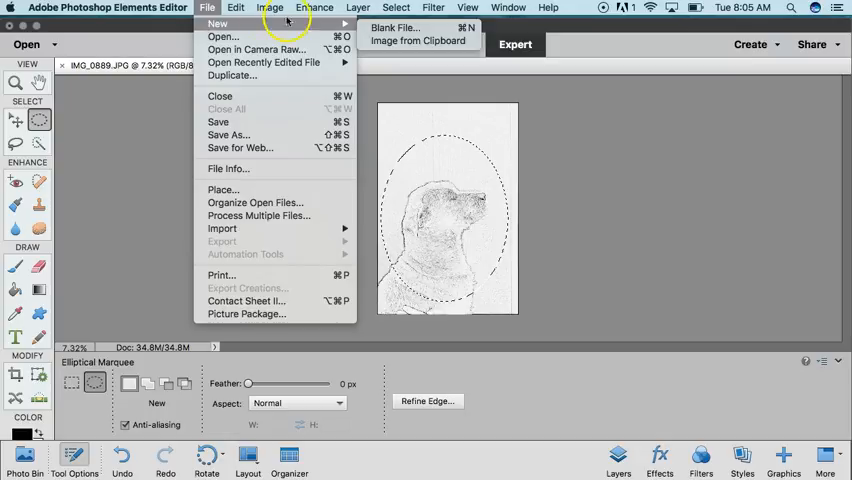
click(416, 42)
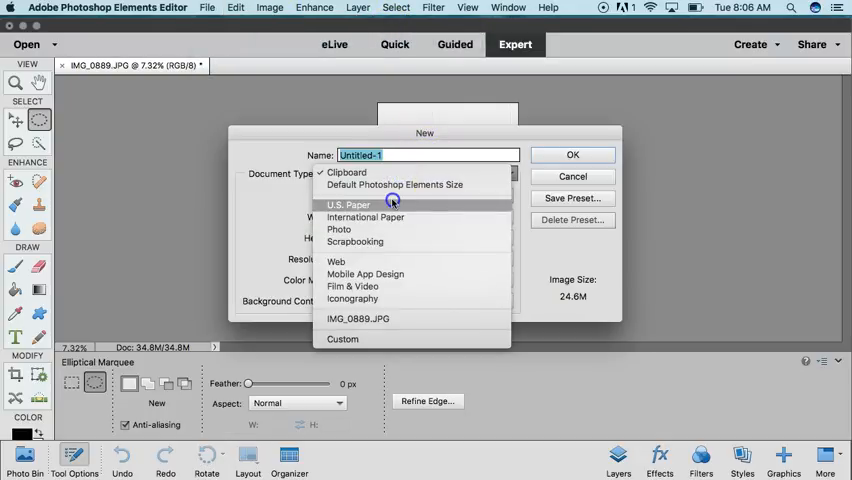
click(347, 205)
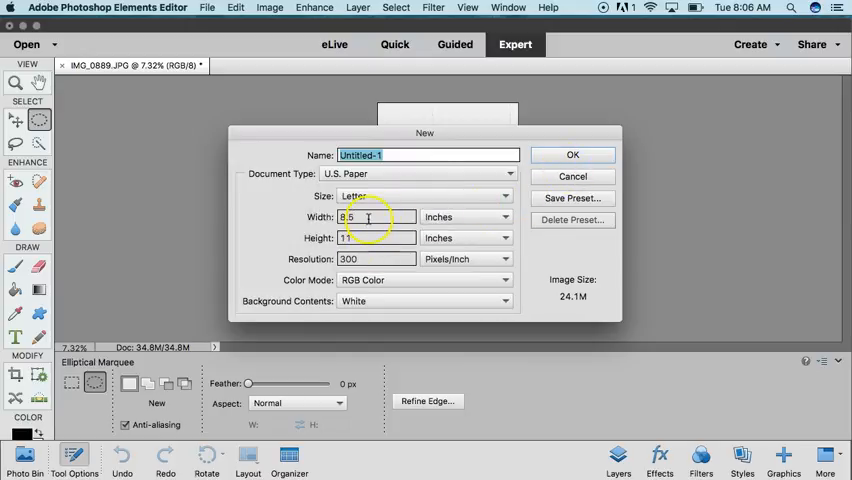
click(572, 154)
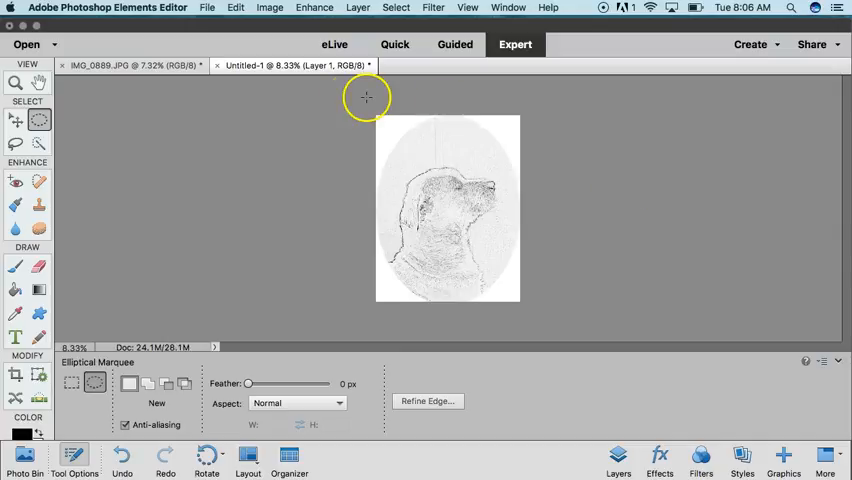
- Scale the pasted oval sketch to about 82%, center it, and commit
click(18, 120)
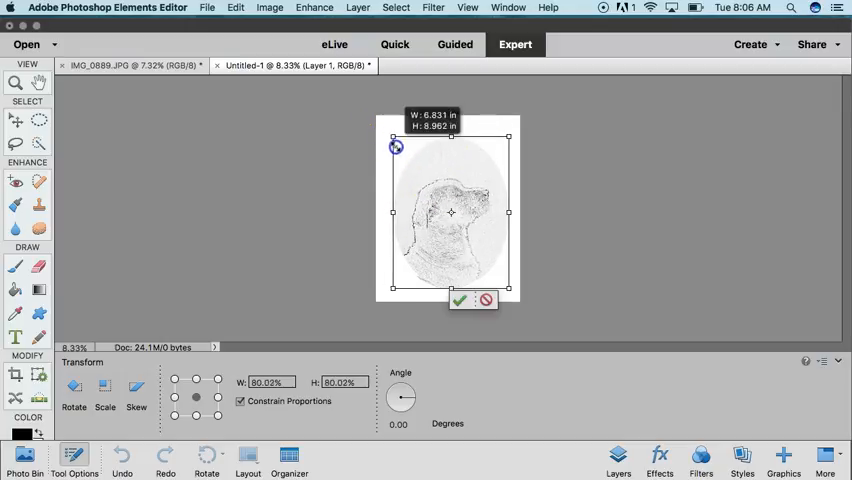
drag(396, 146, 391, 133)
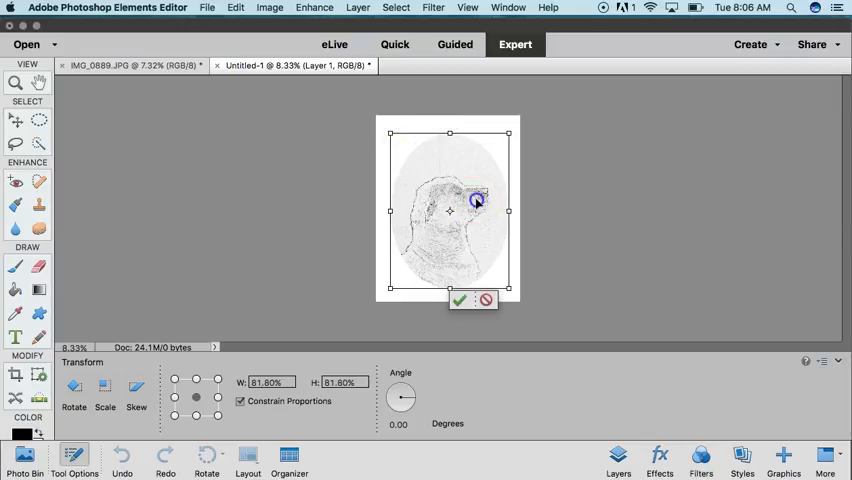
drag(476, 200, 477, 202)
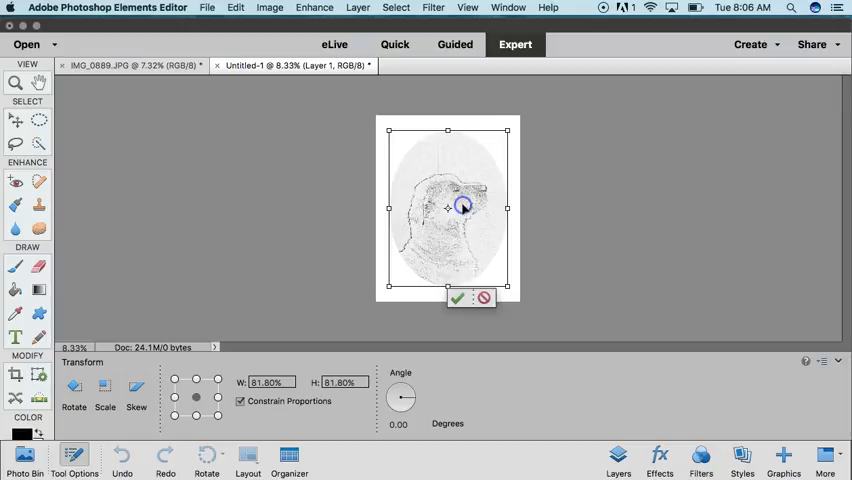
click(457, 298)
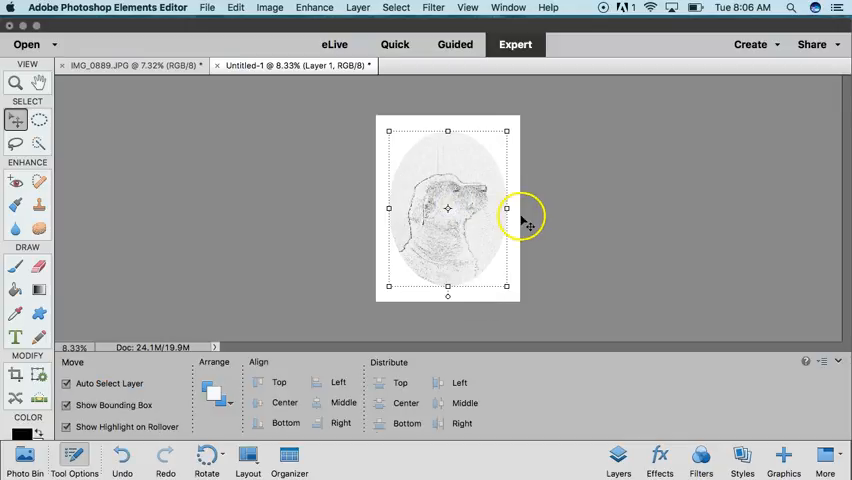